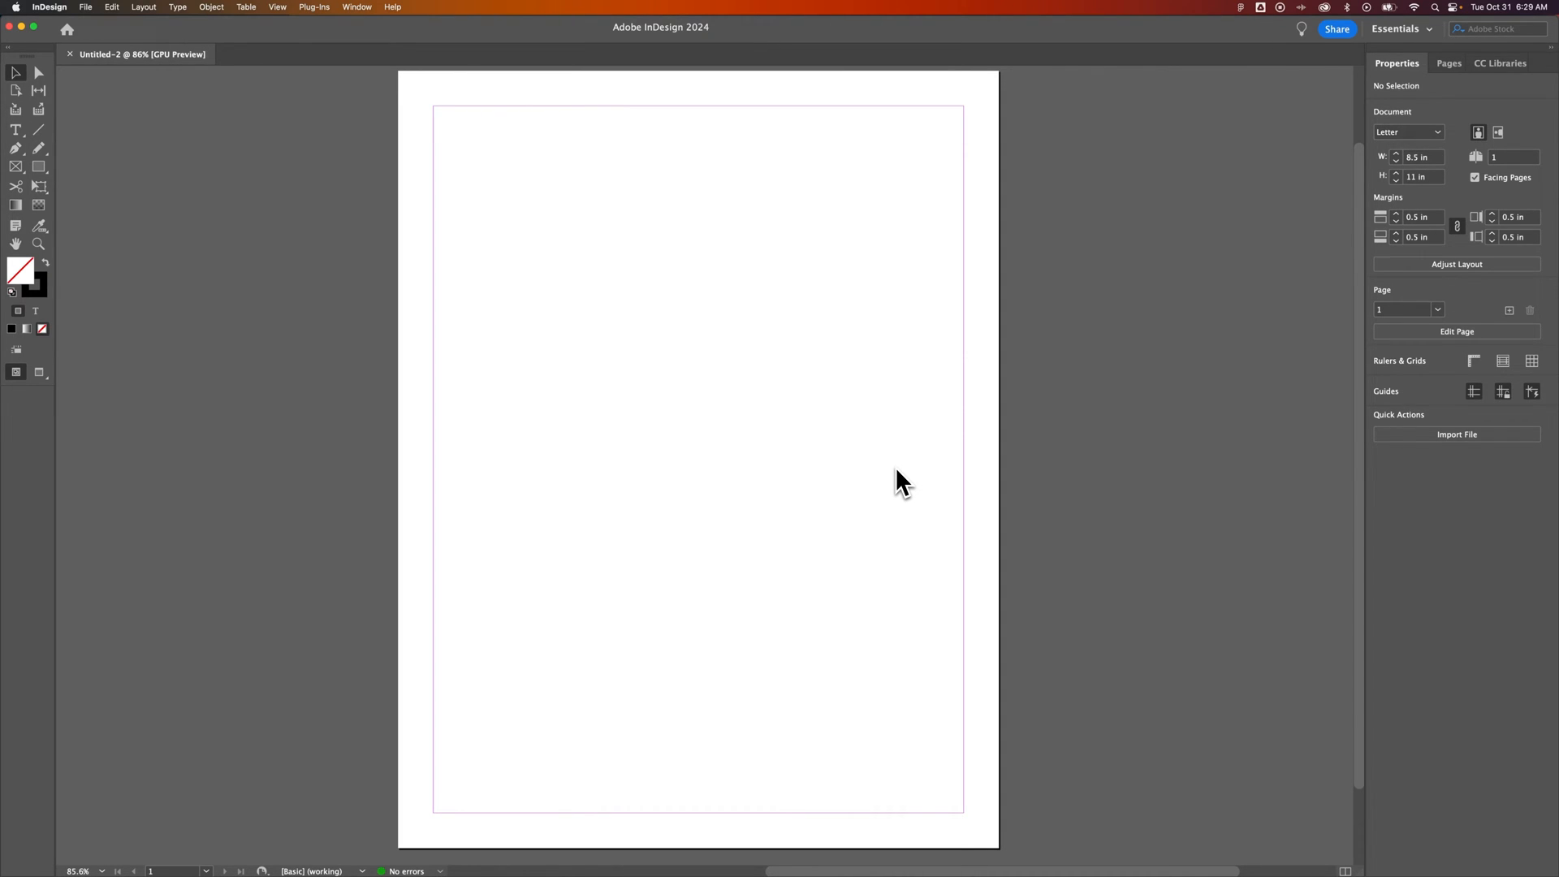
mouse_move(888, 448)
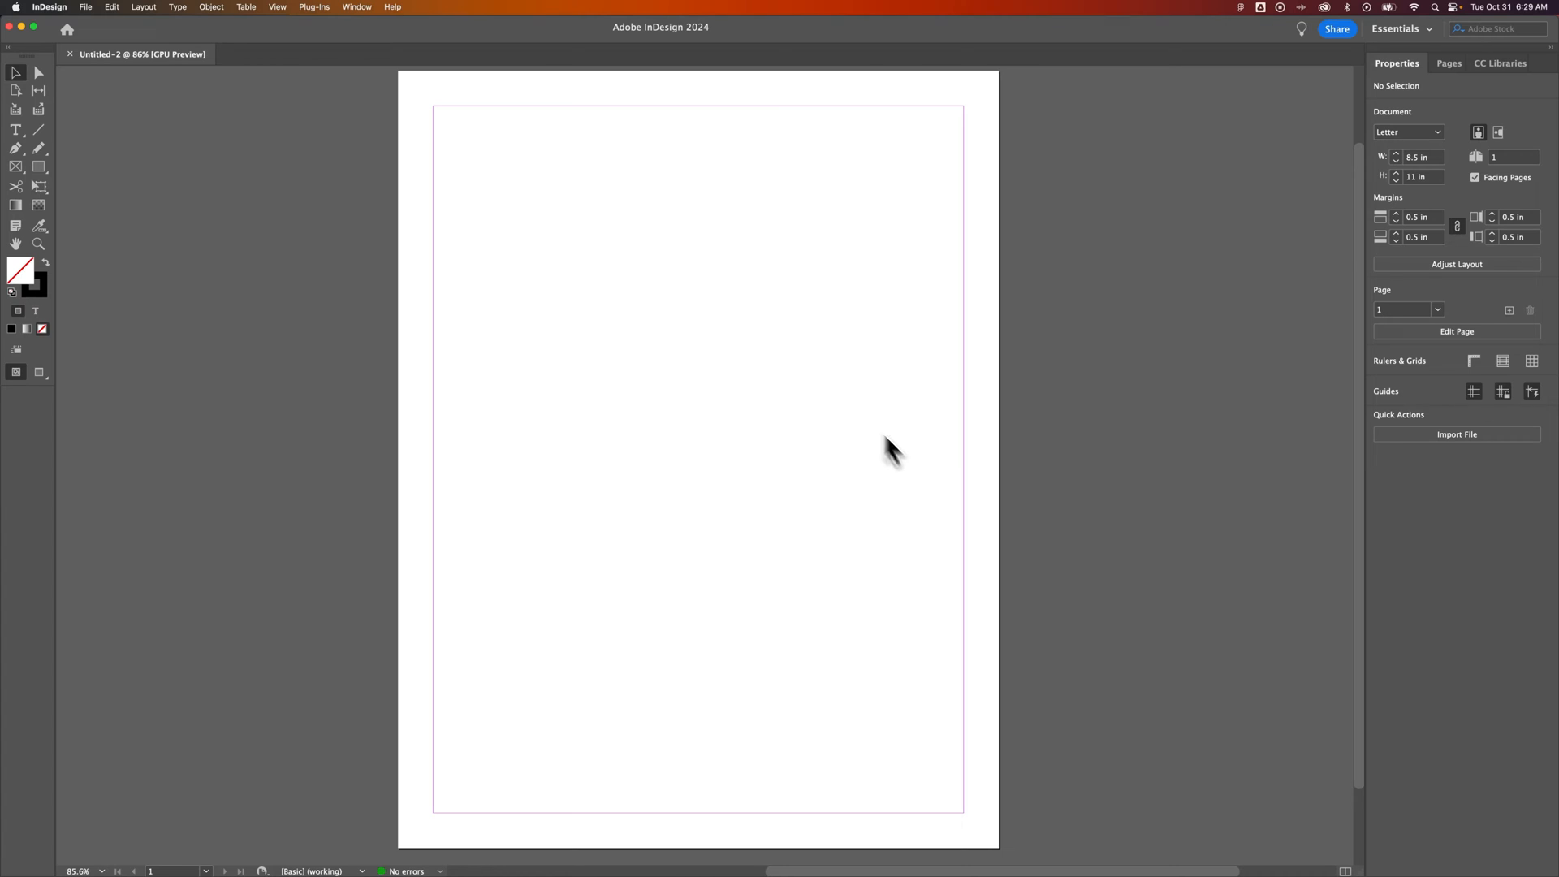
mouse_move(341, 47)
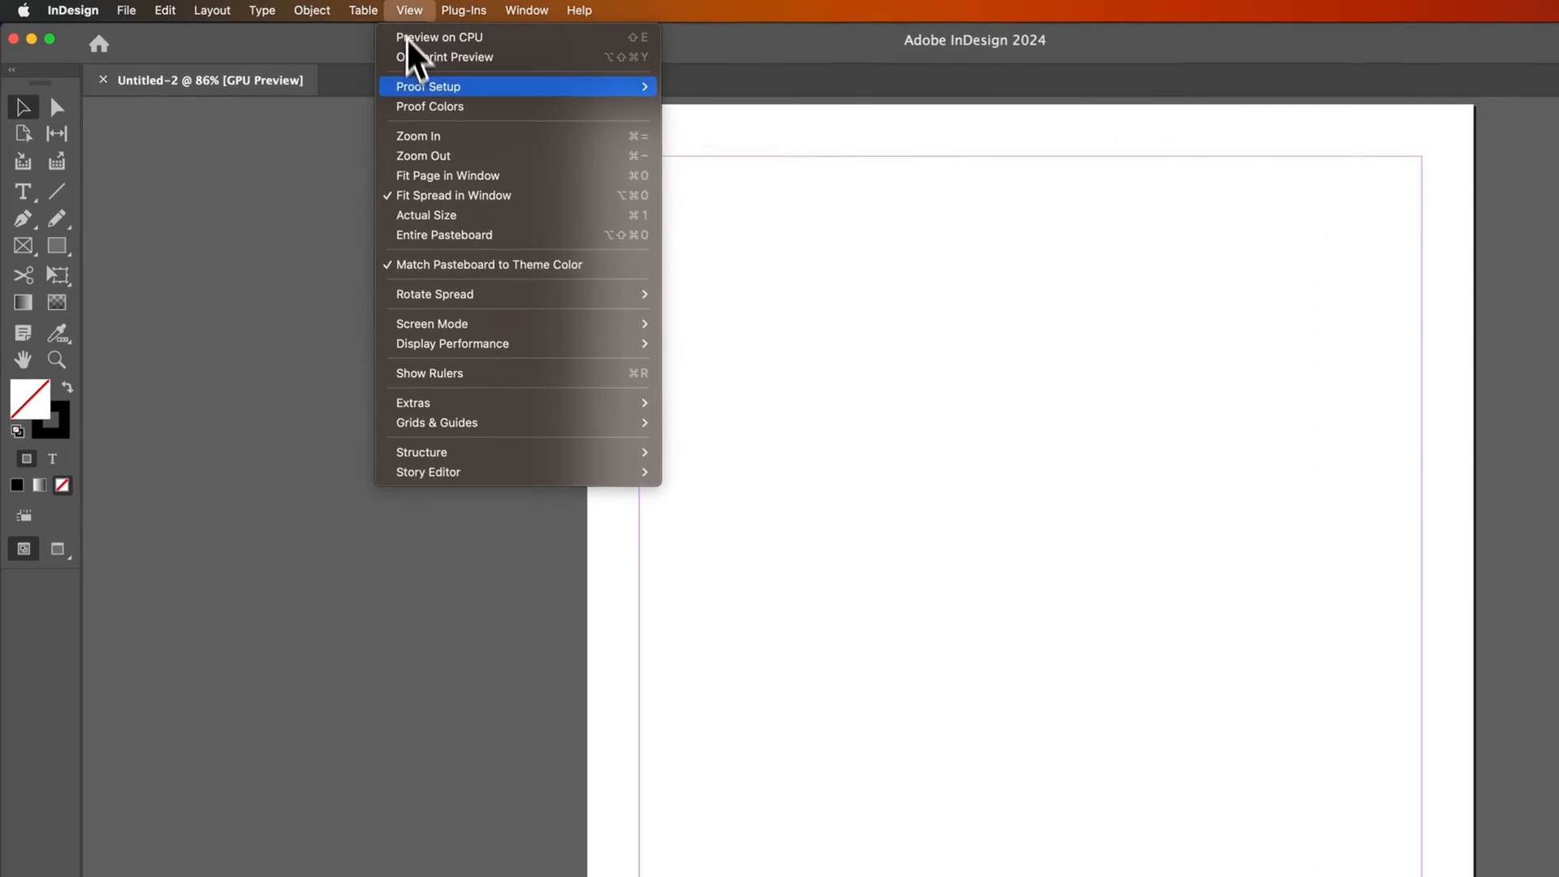
mouse_move(478, 386)
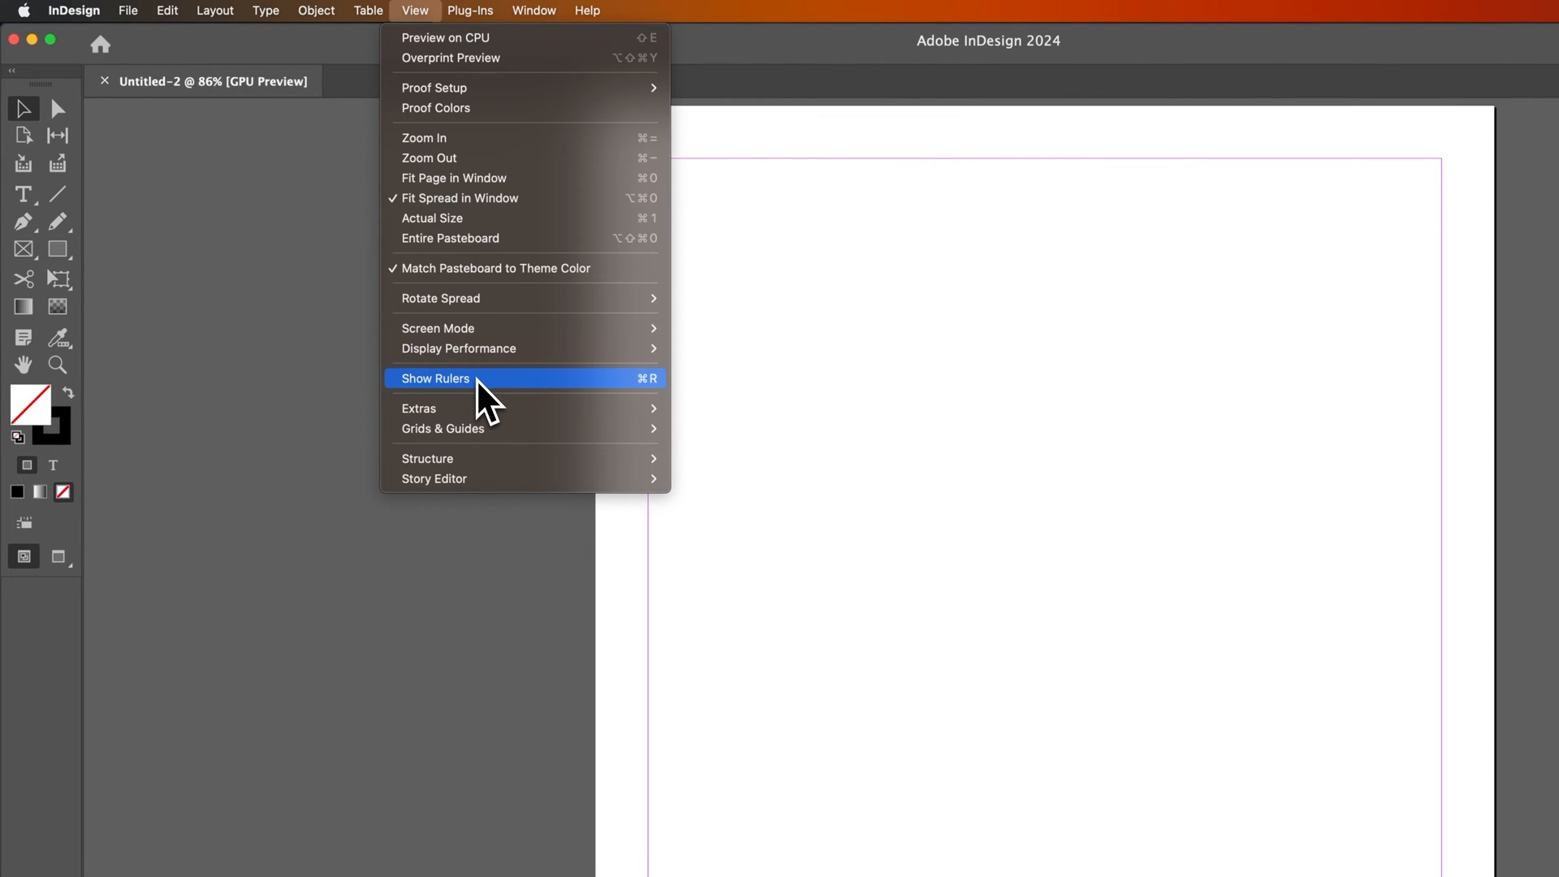
mouse_move(644, 406)
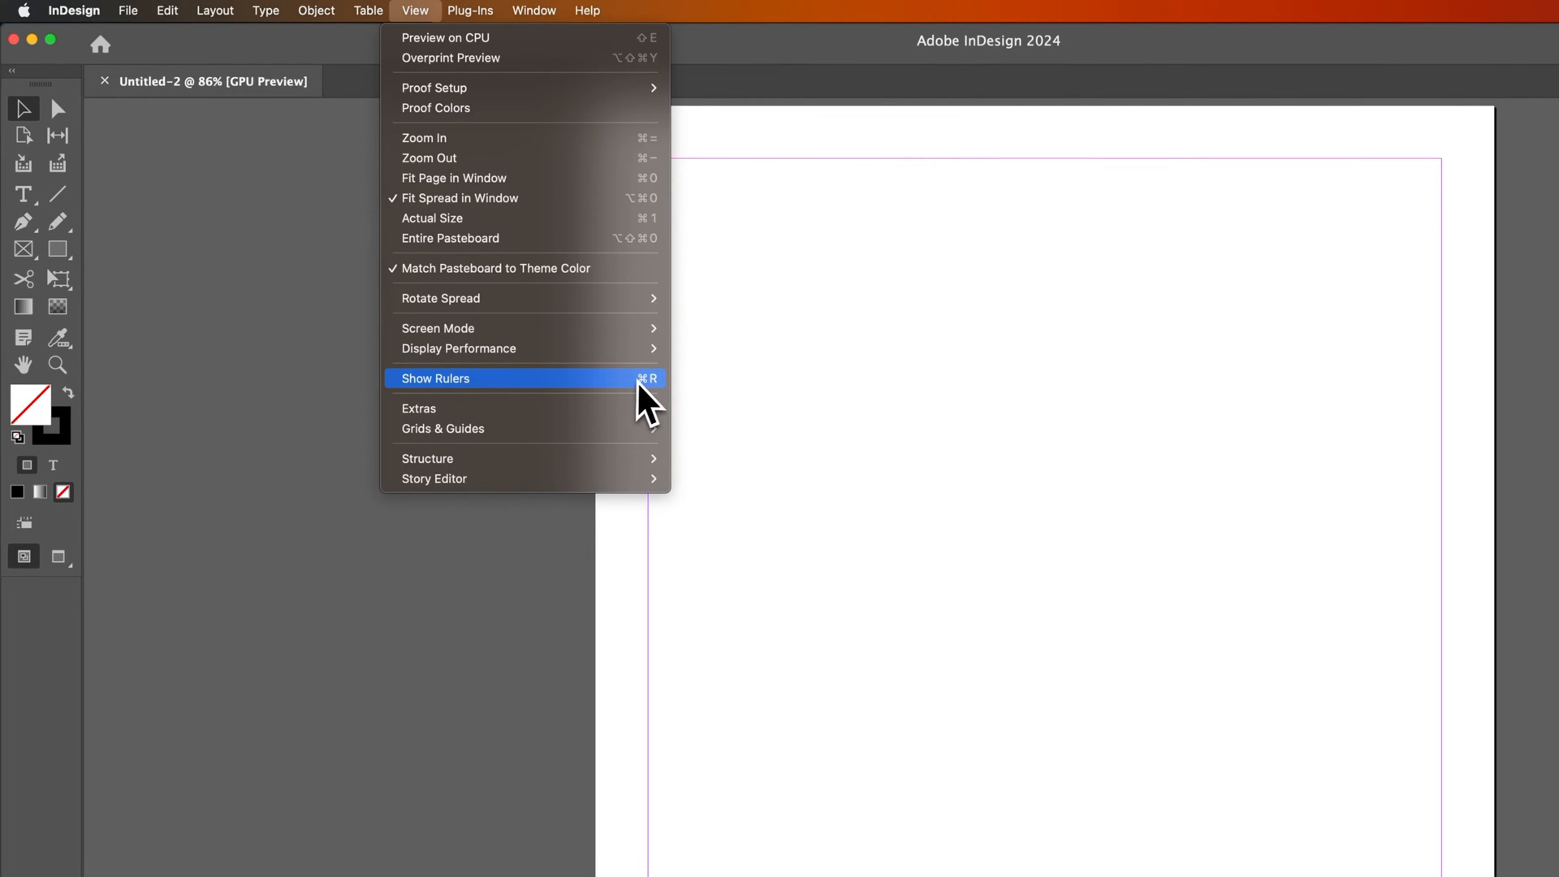
mouse_move(651, 402)
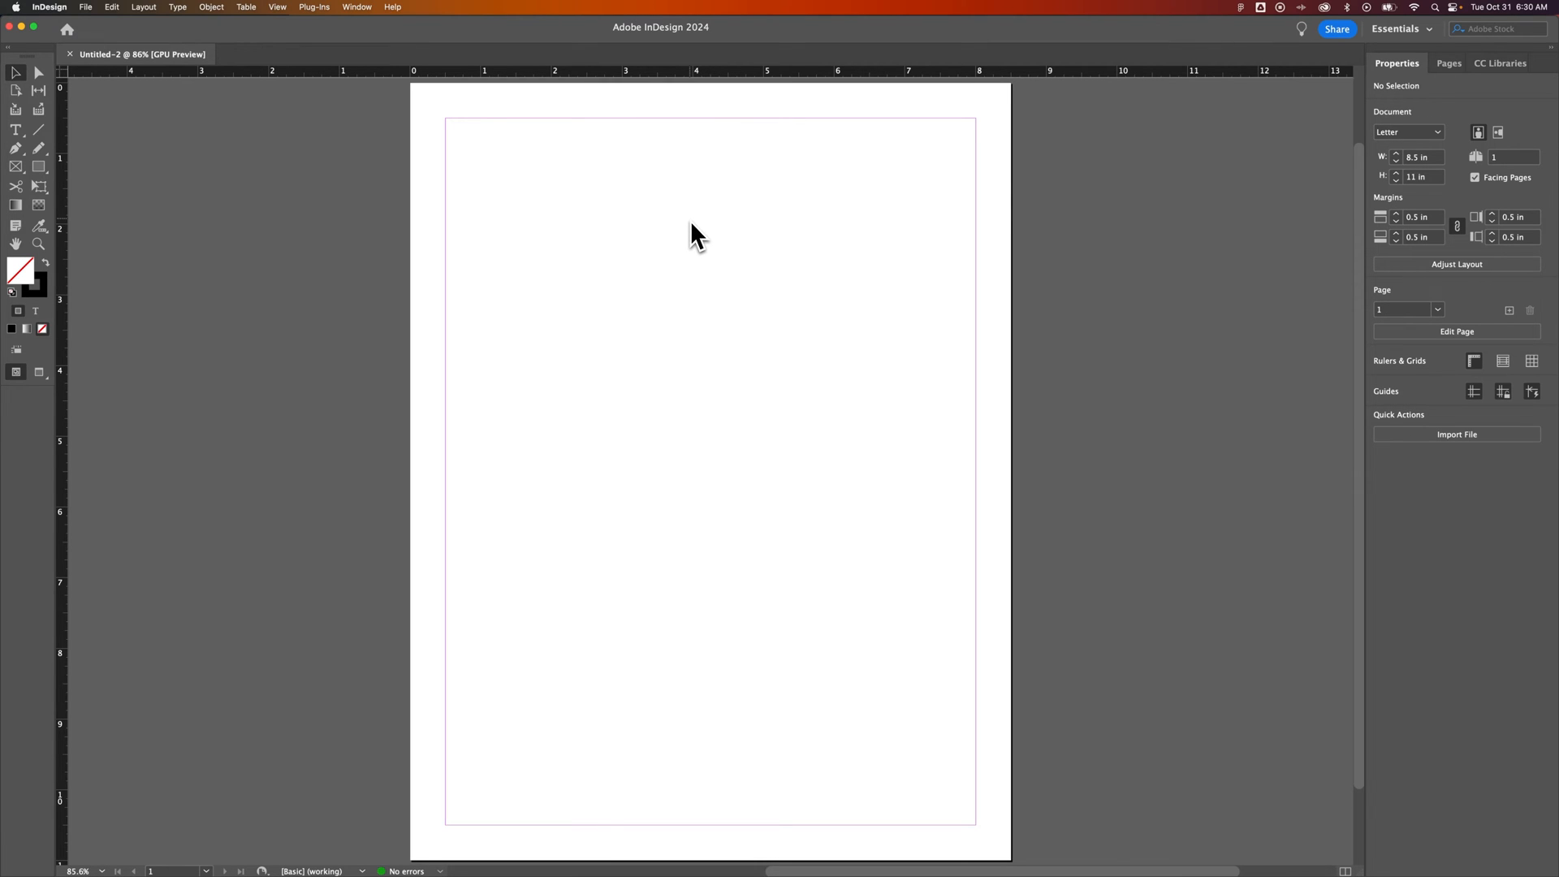
Toggle the rulers off and on with Cmd+R, then show the ruler unit menu with inches active
key(cmd+r)
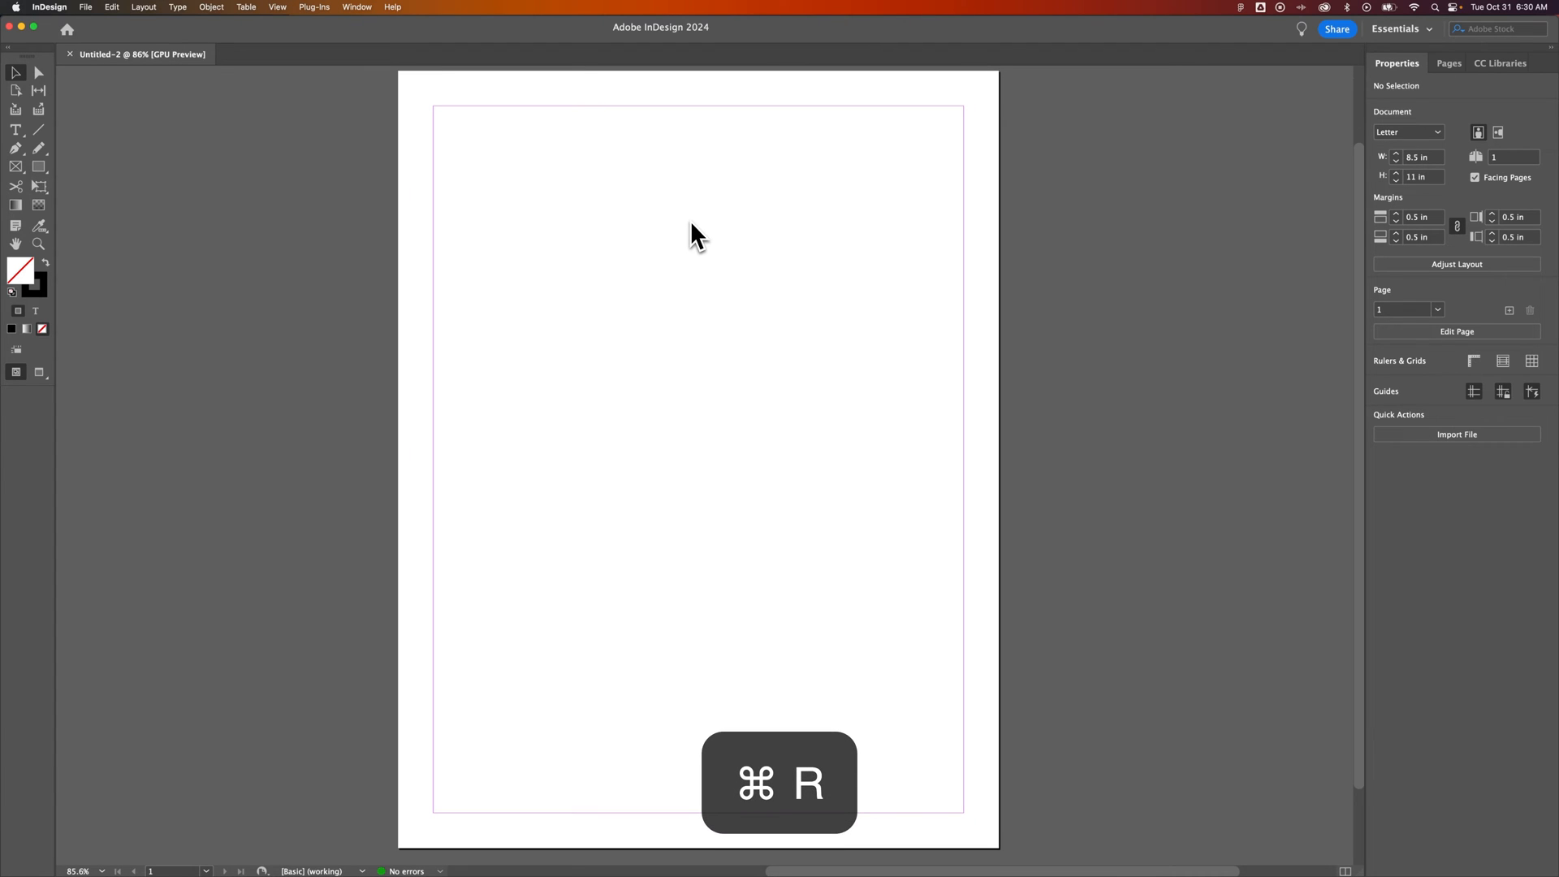
key(cmd+r)
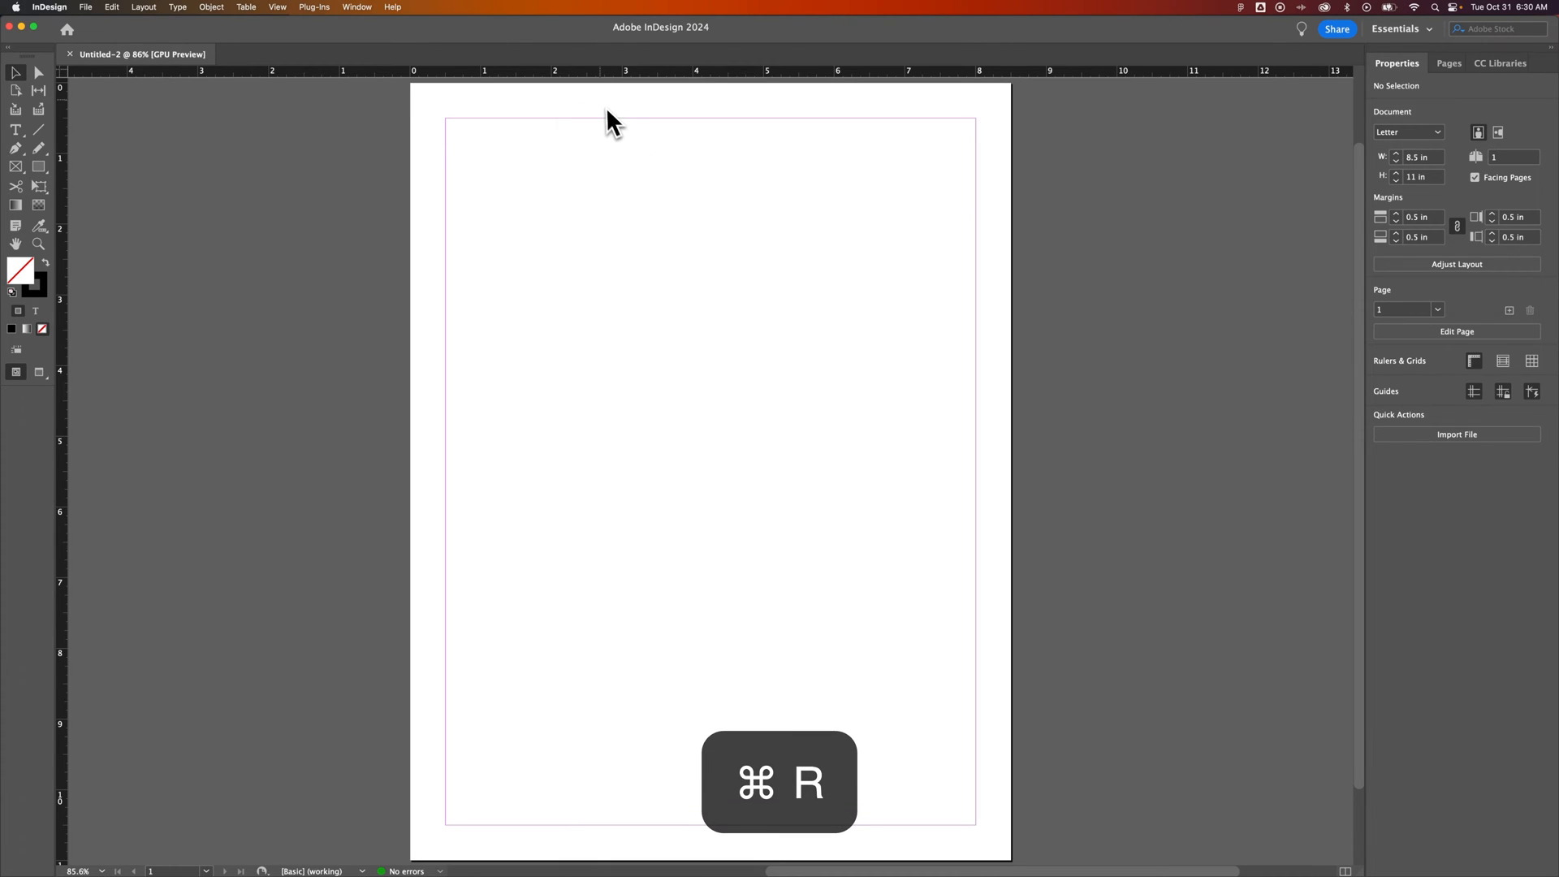
key(cmd+r)
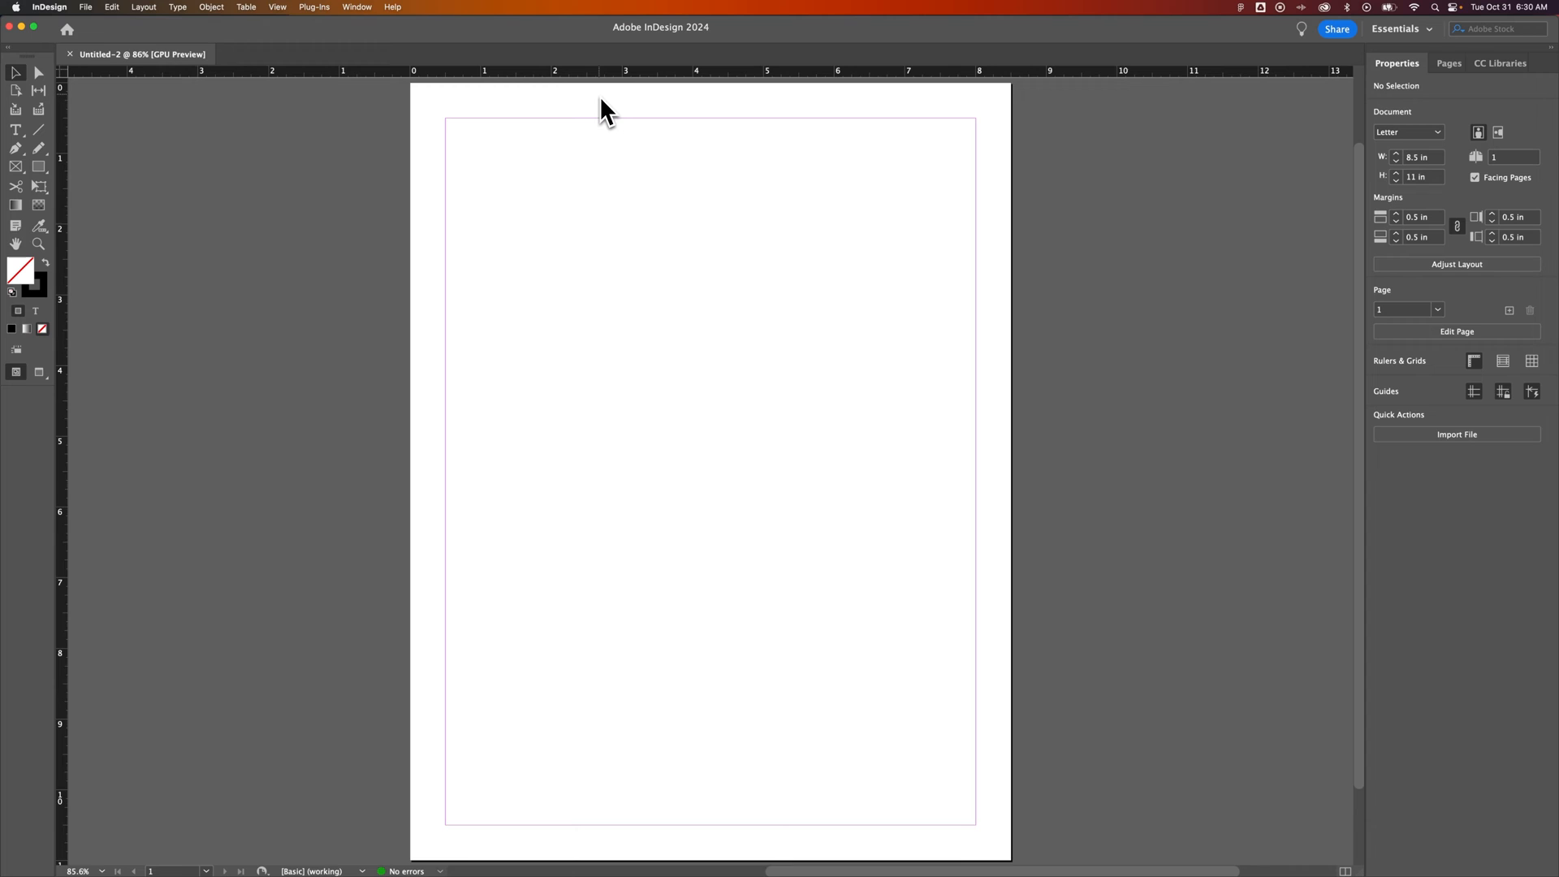
mouse_move(644, 84)
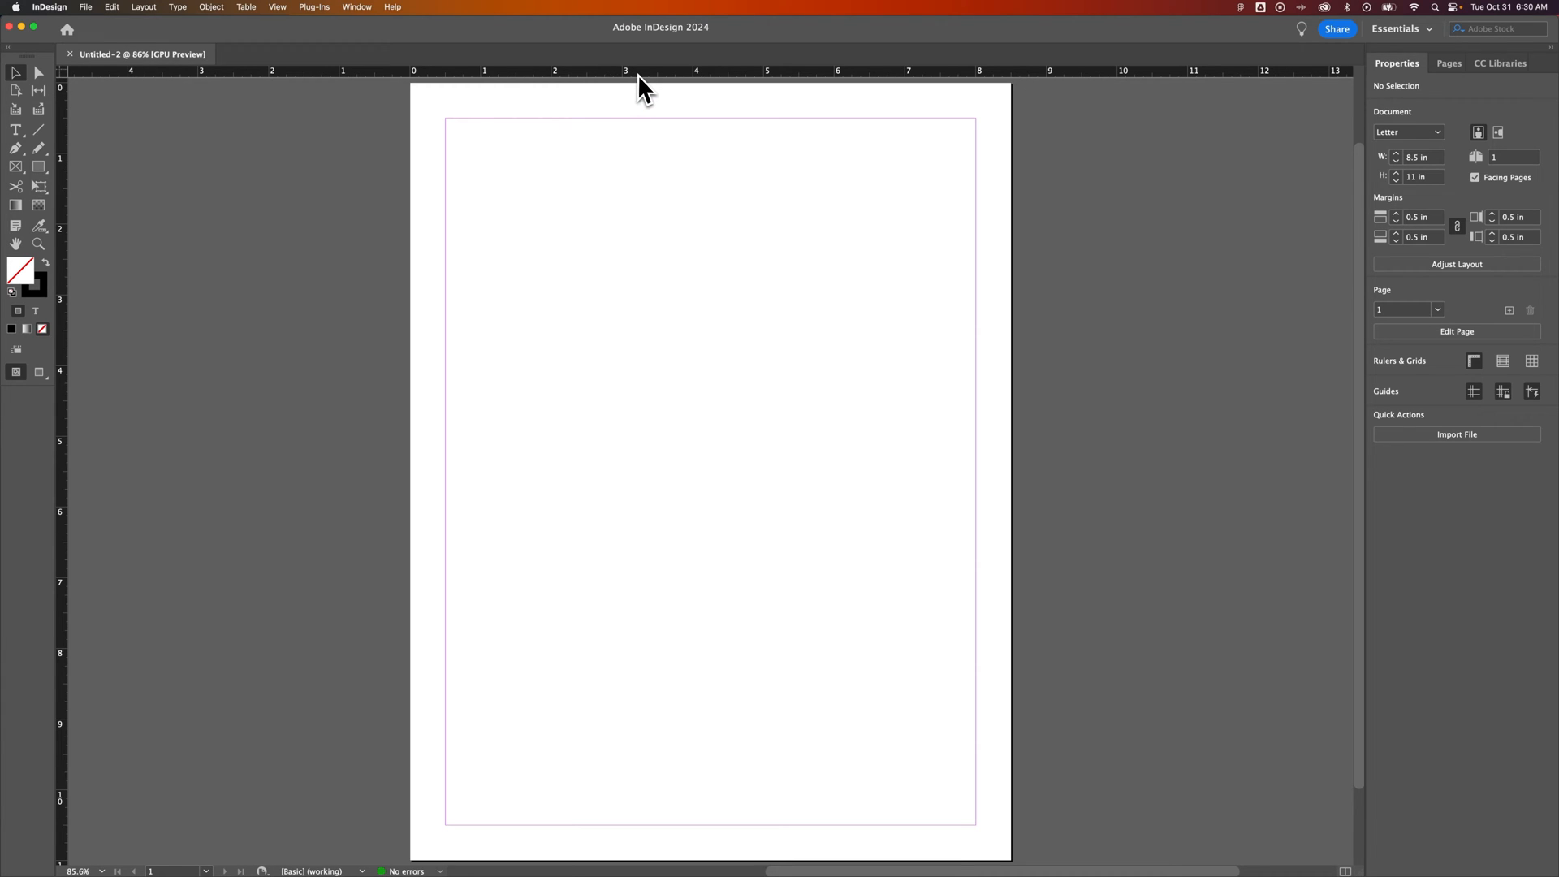
right_click(639, 83)
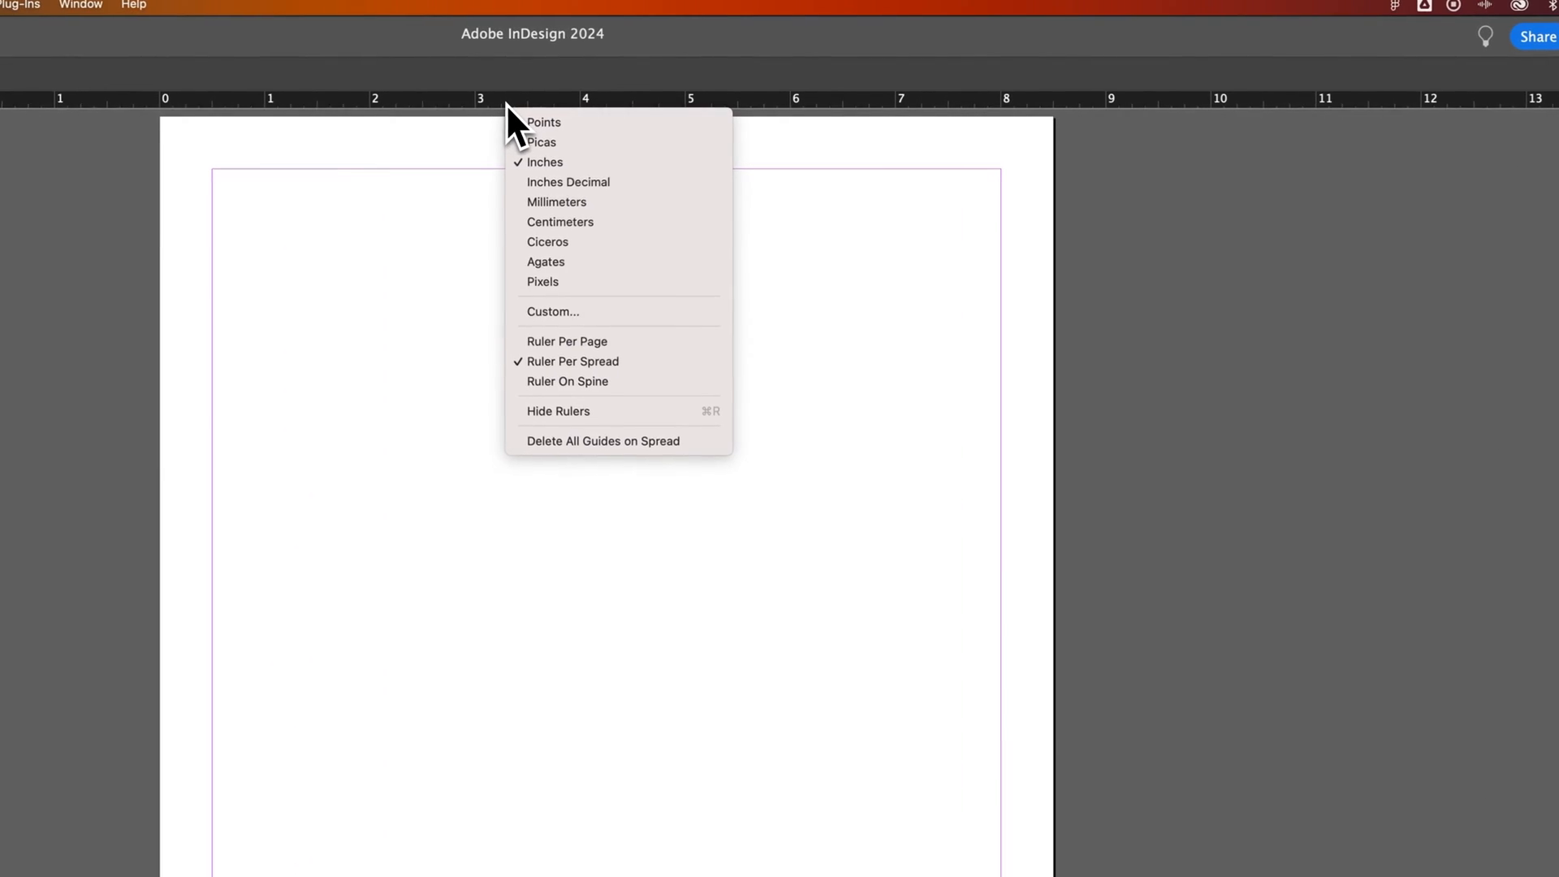
mouse_move(592, 226)
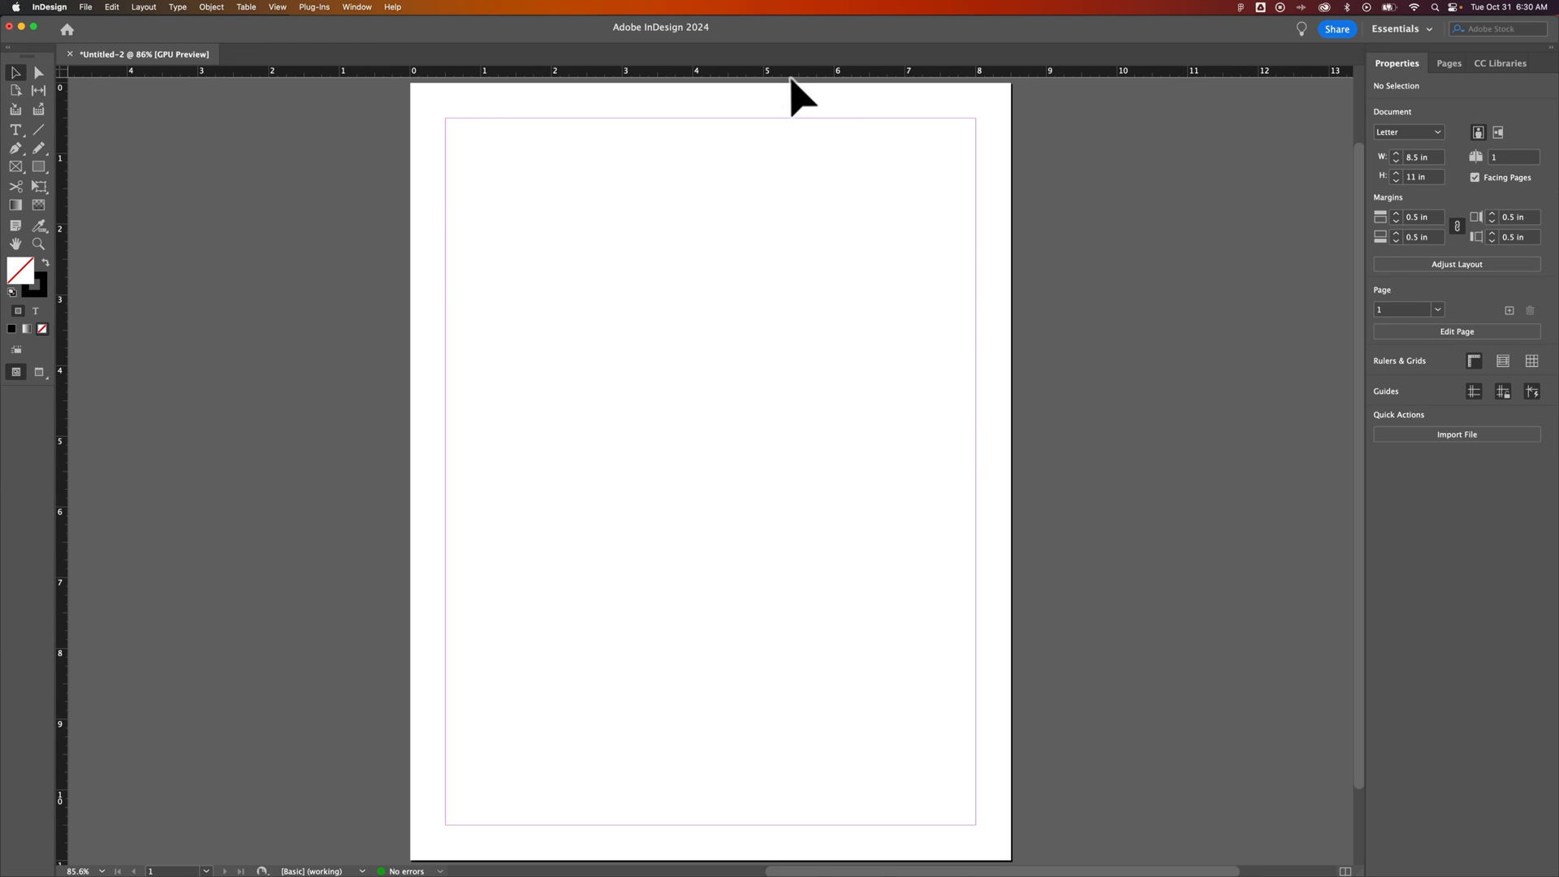
mouse_move(731, 224)
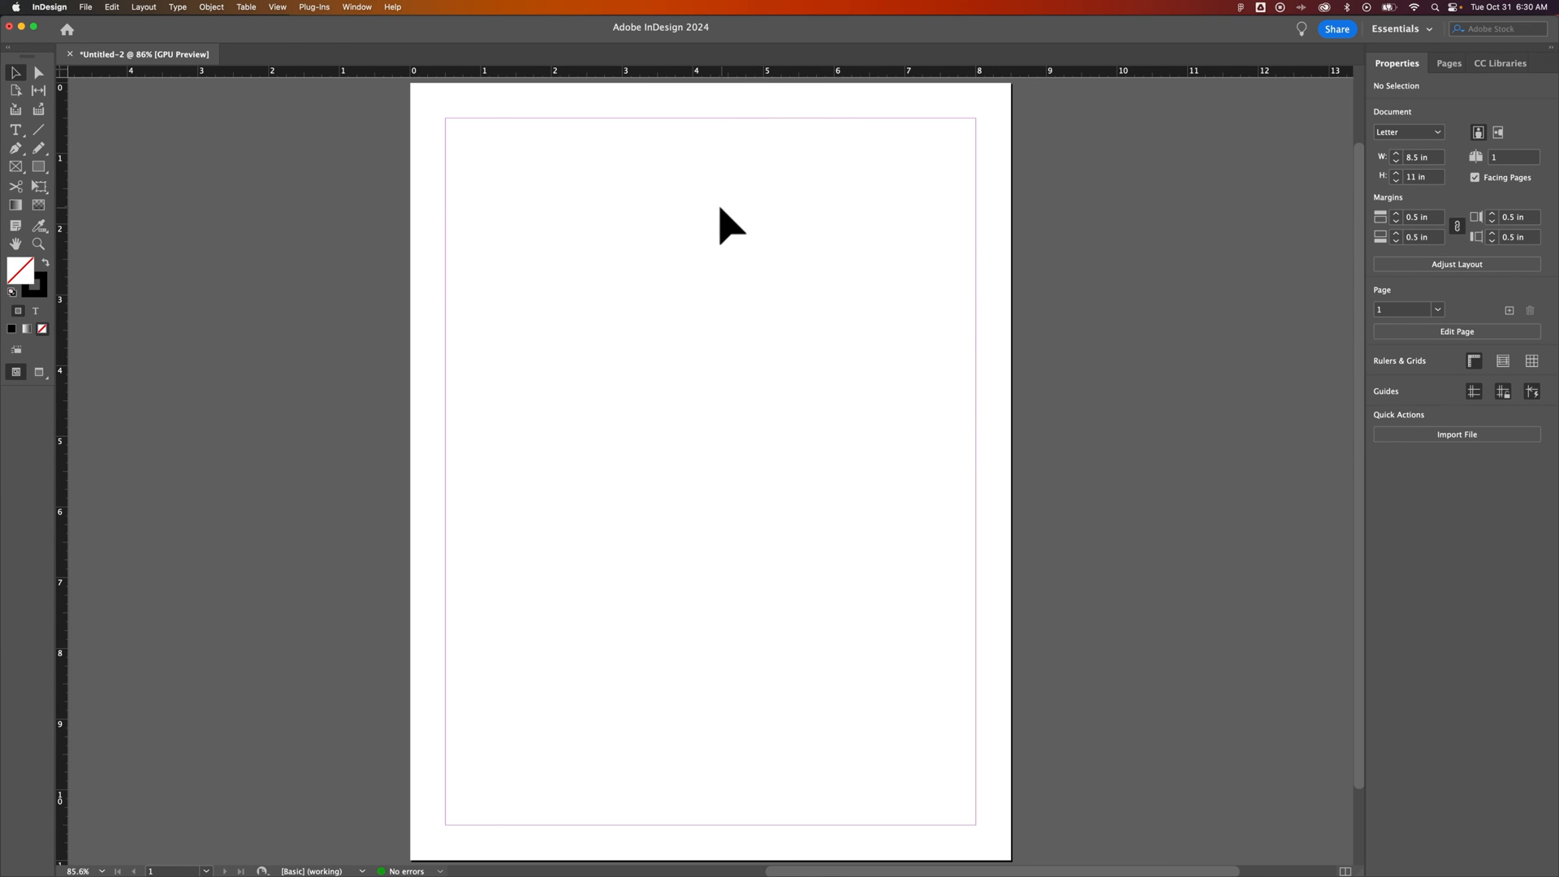